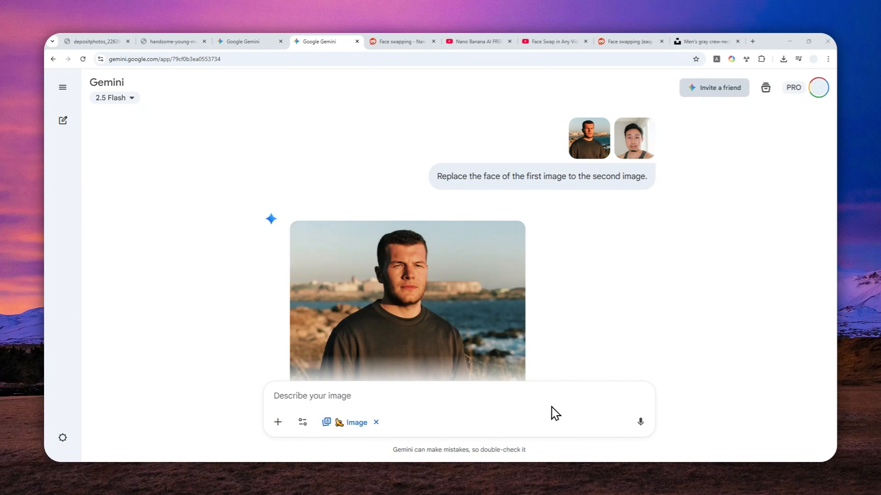
mouse_move(523, 330)
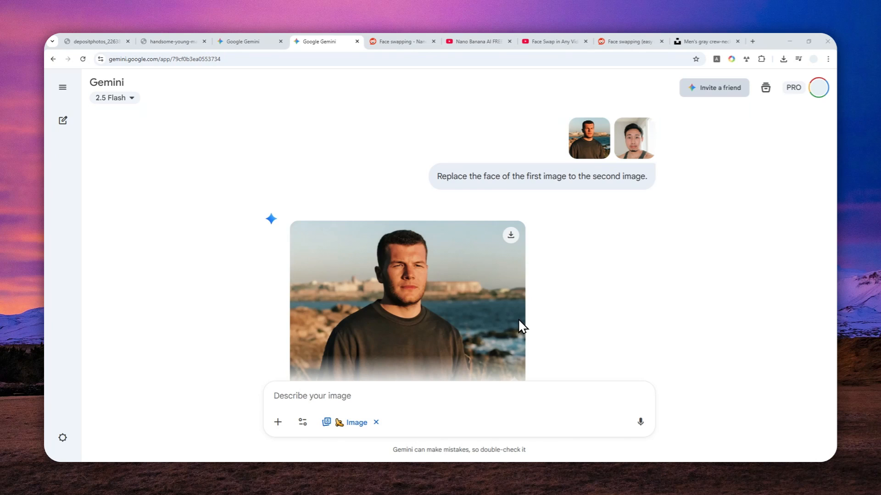
mouse_move(465, 318)
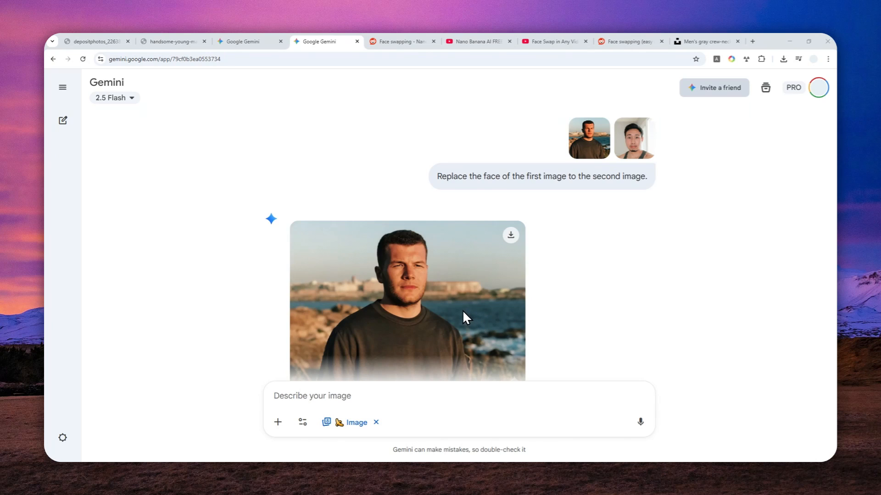
mouse_move(463, 300)
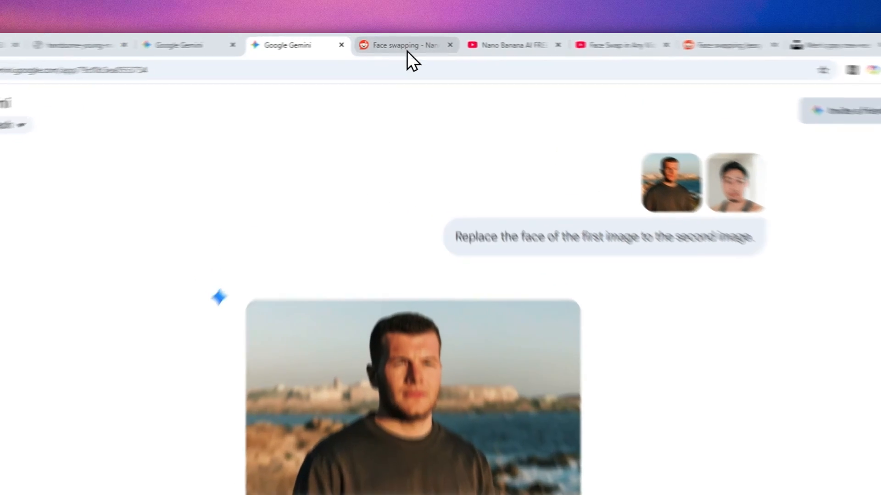
Step: Open the 'Face swapping - Nano…' Reddit post and scroll through its complaints
left_click(404, 45)
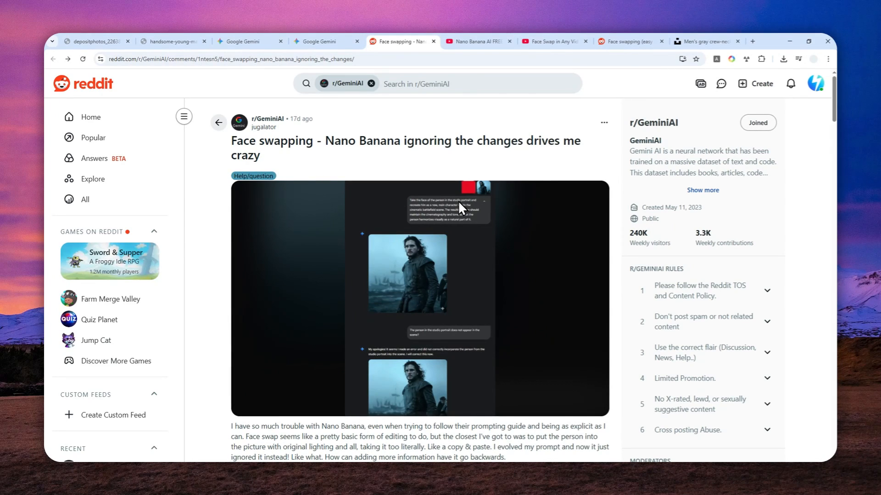
scroll("down", 3)
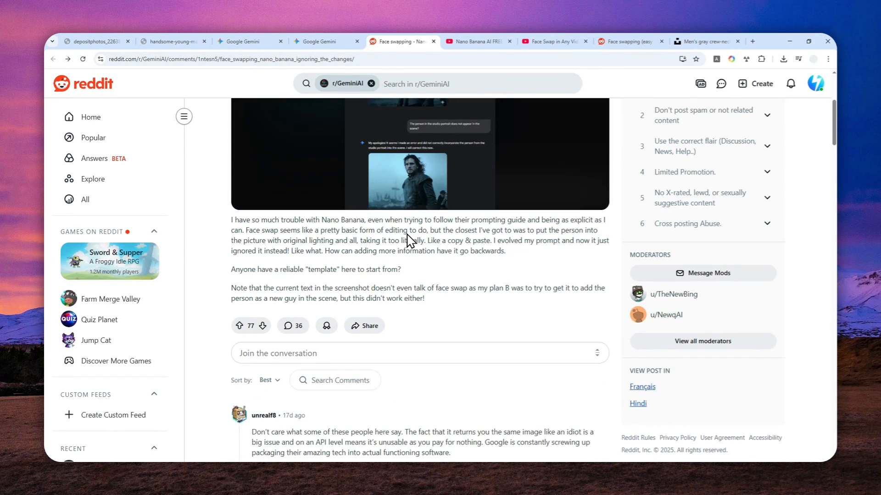
mouse_move(423, 292)
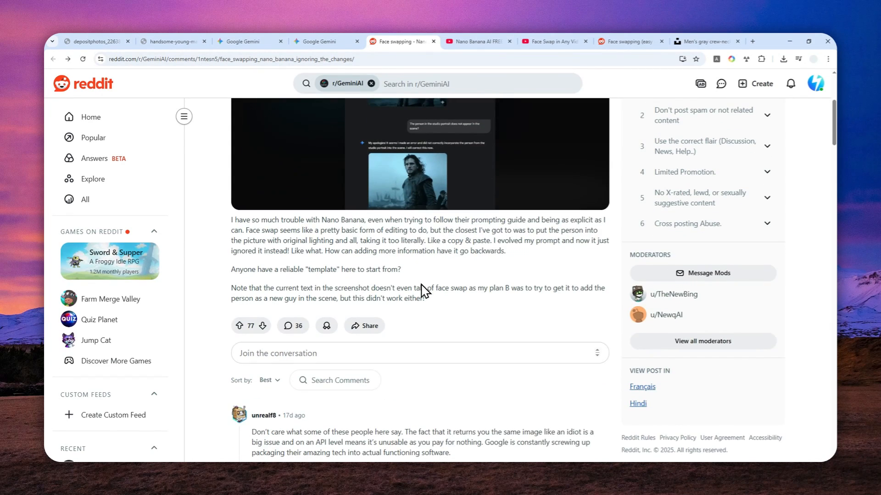
scroll("down", 3)
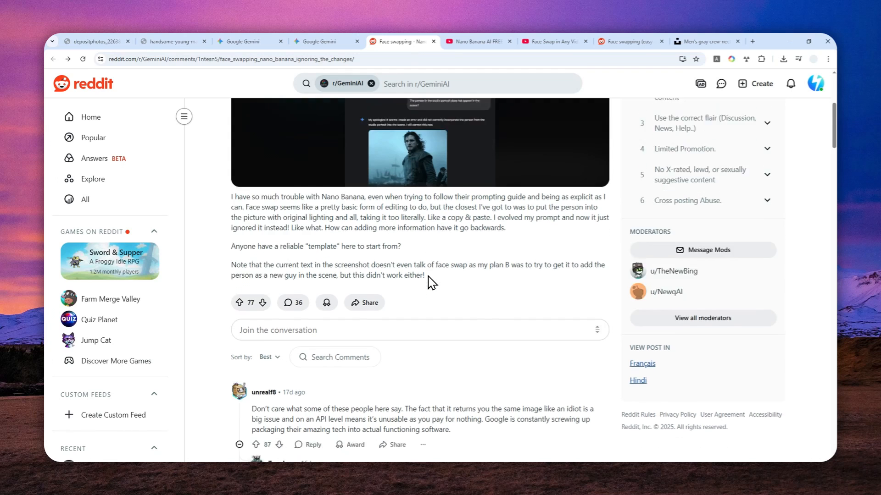
scroll("down", 3)
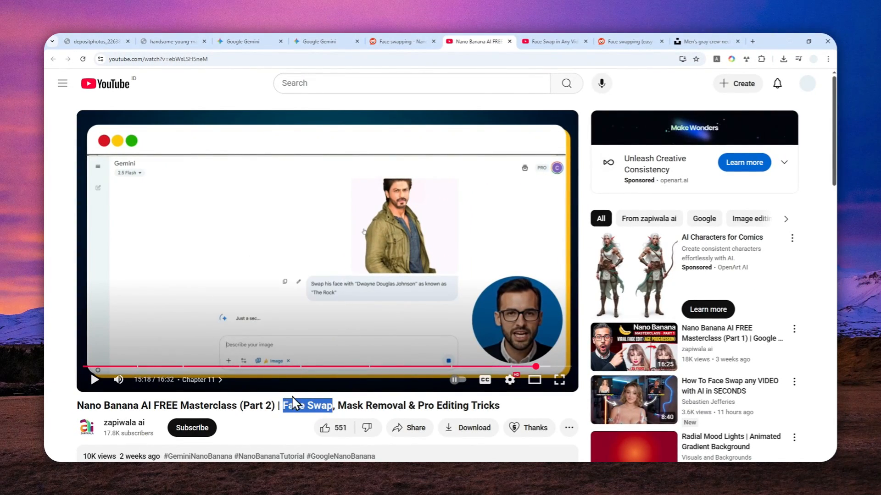
mouse_move(311, 409)
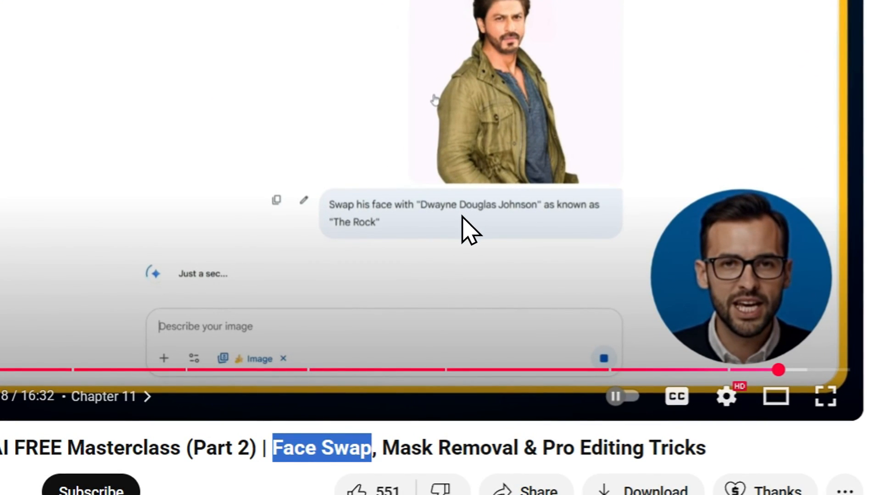
mouse_move(447, 248)
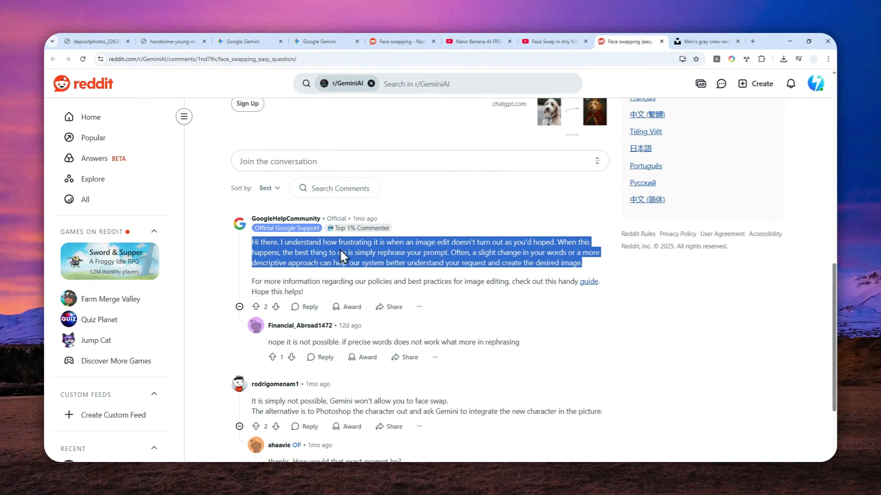
mouse_move(267, 244)
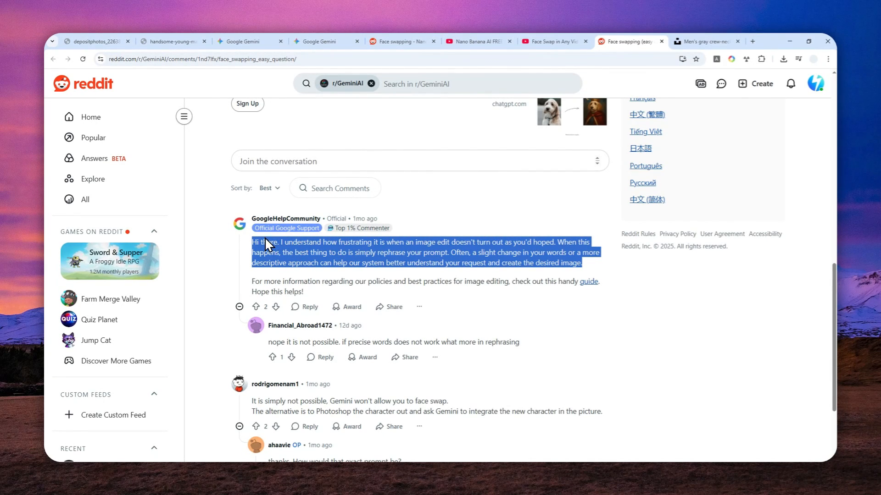
mouse_move(478, 240)
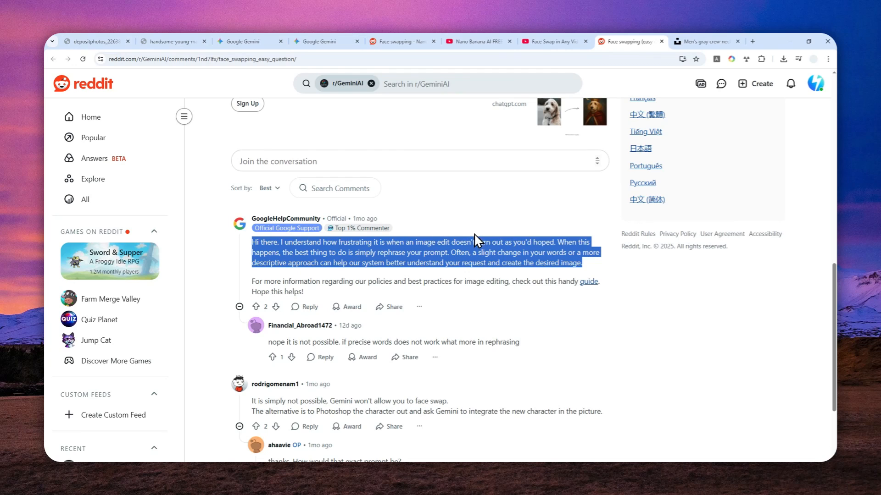
mouse_move(326, 268)
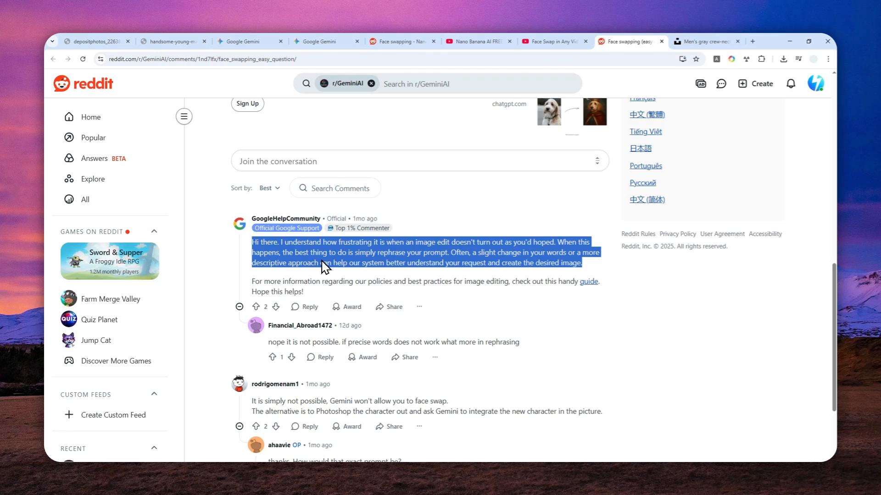
mouse_move(364, 270)
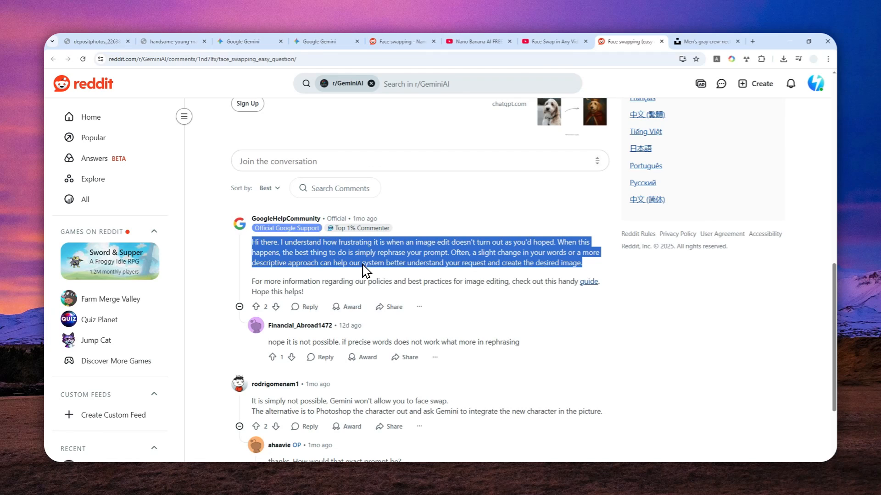
mouse_move(430, 232)
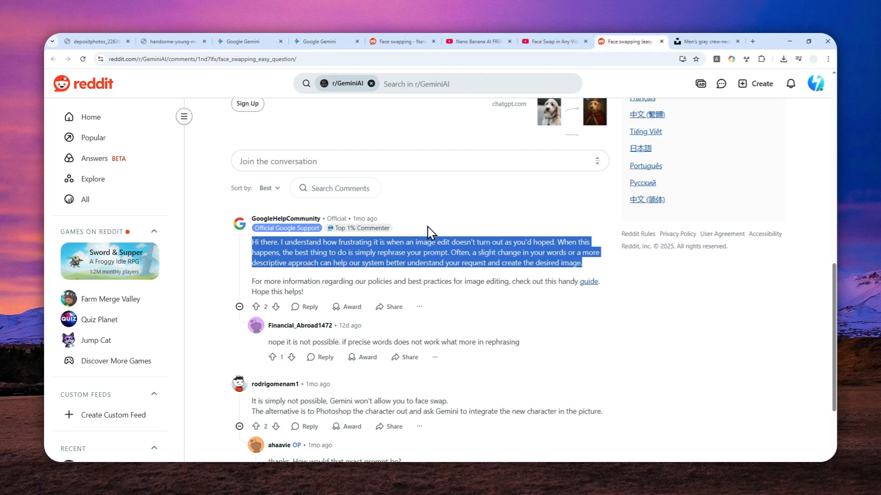
mouse_move(511, 226)
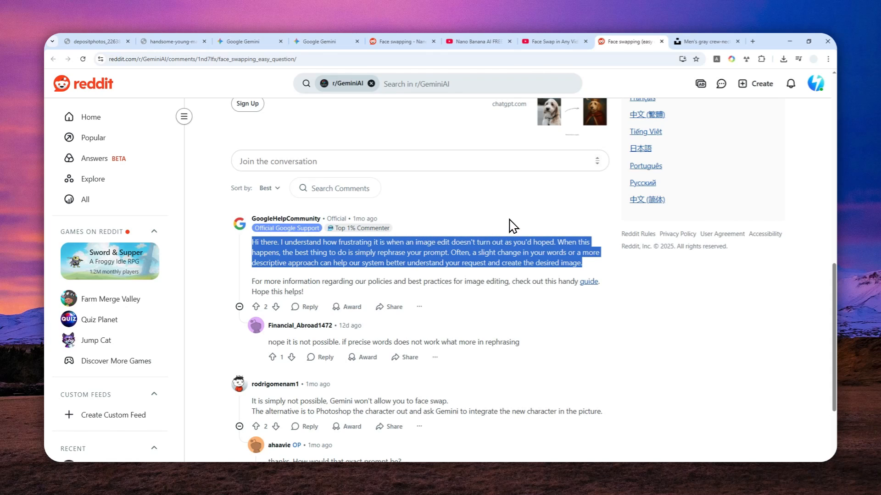
mouse_move(486, 251)
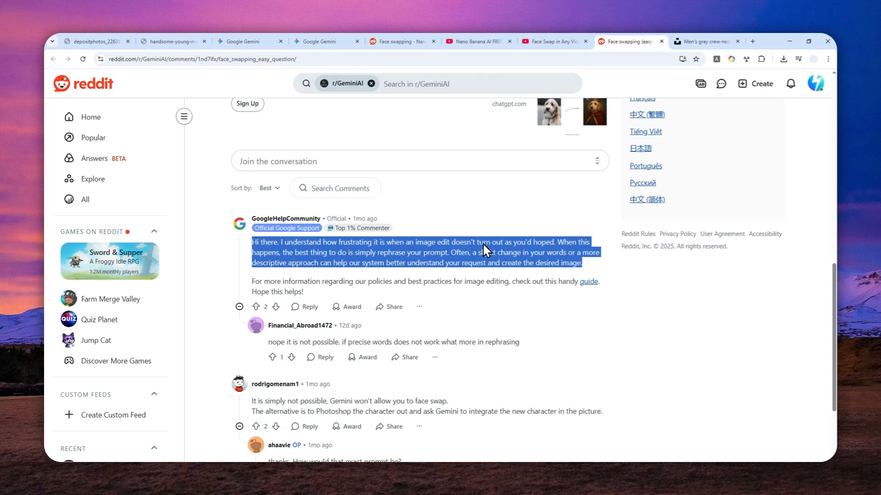
mouse_move(458, 248)
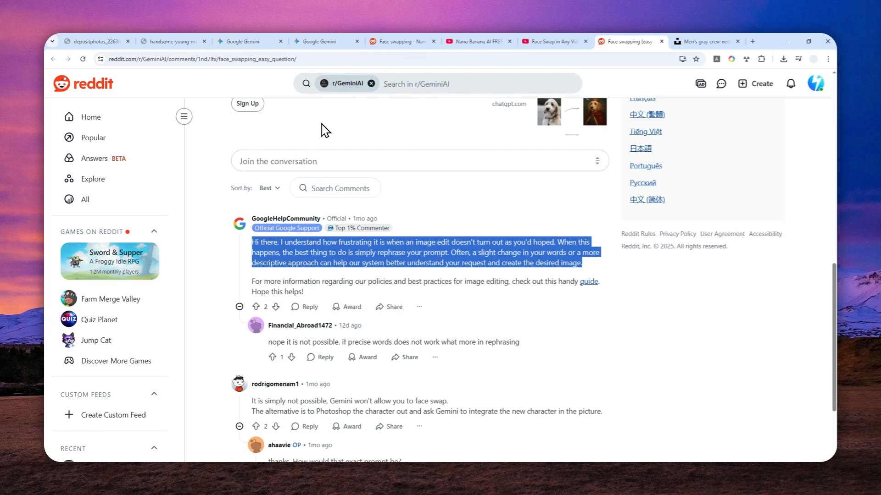
mouse_move(380, 215)
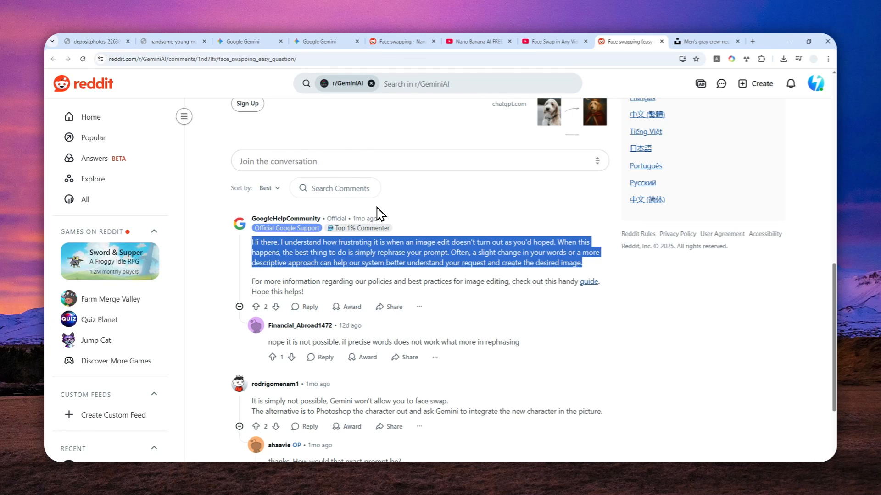
Step: View the sleepy-faced man photo, then the young man in the black tank top
left_click(93, 40)
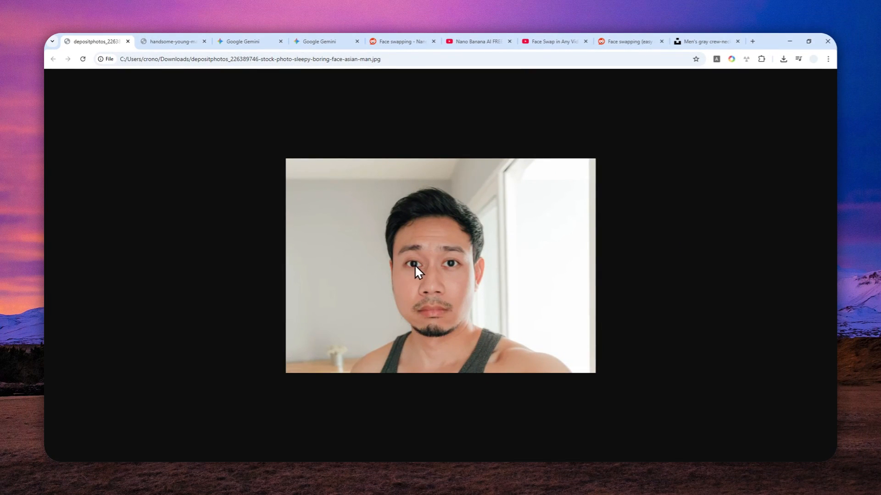
left_click(172, 41)
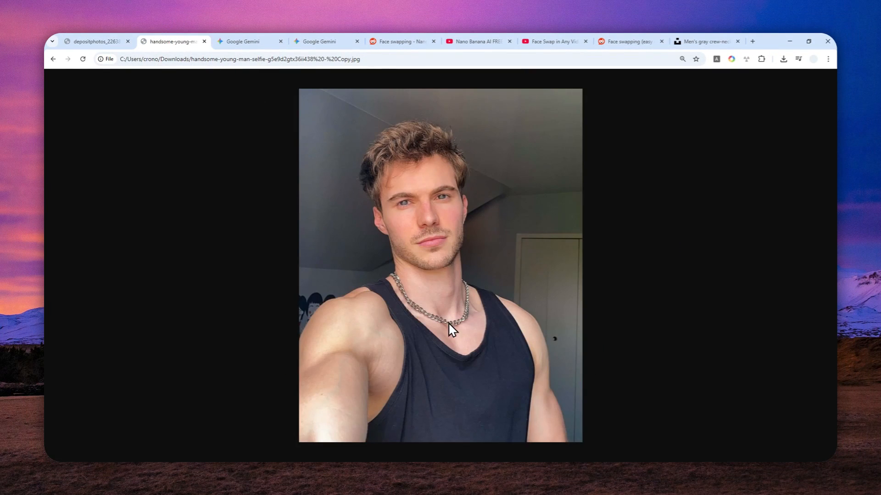
mouse_move(403, 212)
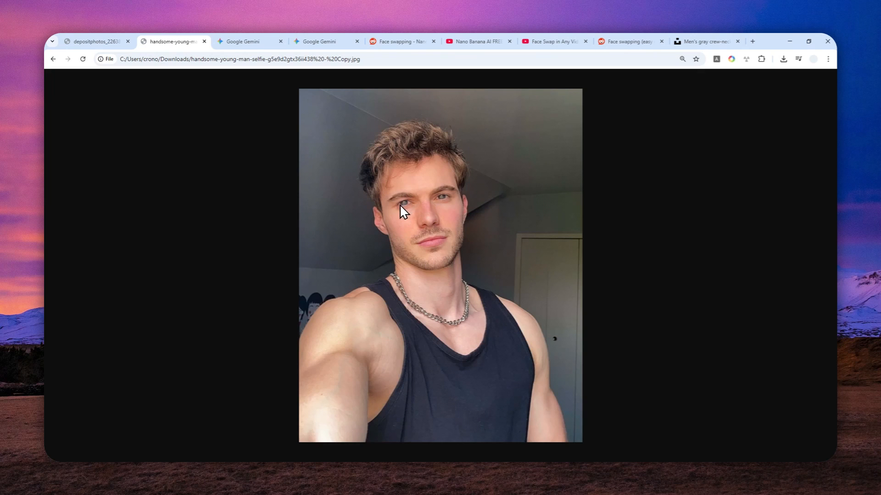
Step: Return to the Gemini chat showing the tank-top selfie with the face swapped
left_click(250, 41)
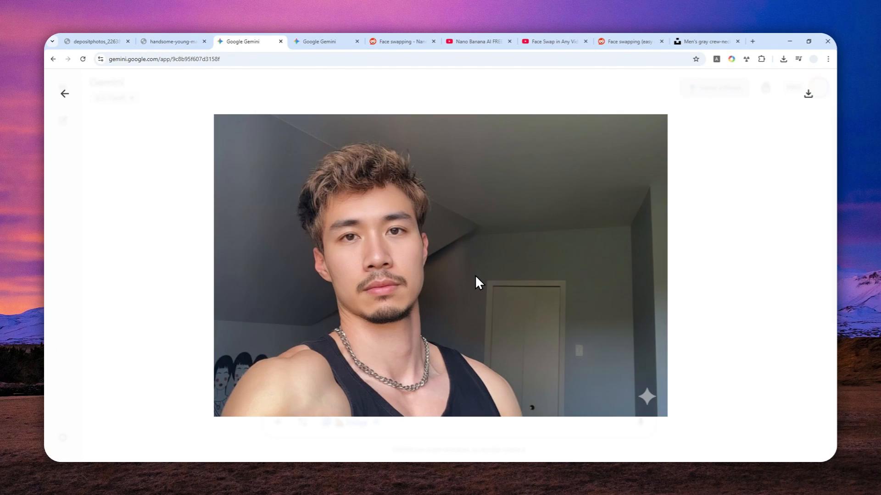
mouse_move(477, 285)
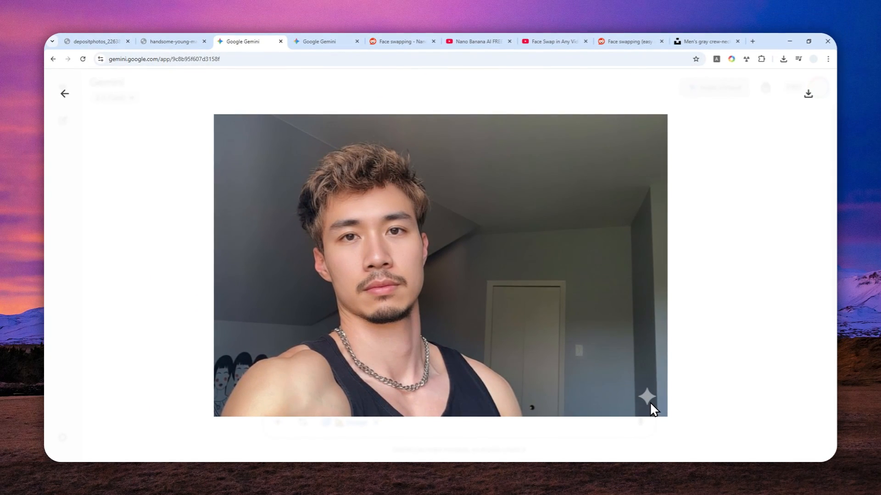
mouse_move(514, 307)
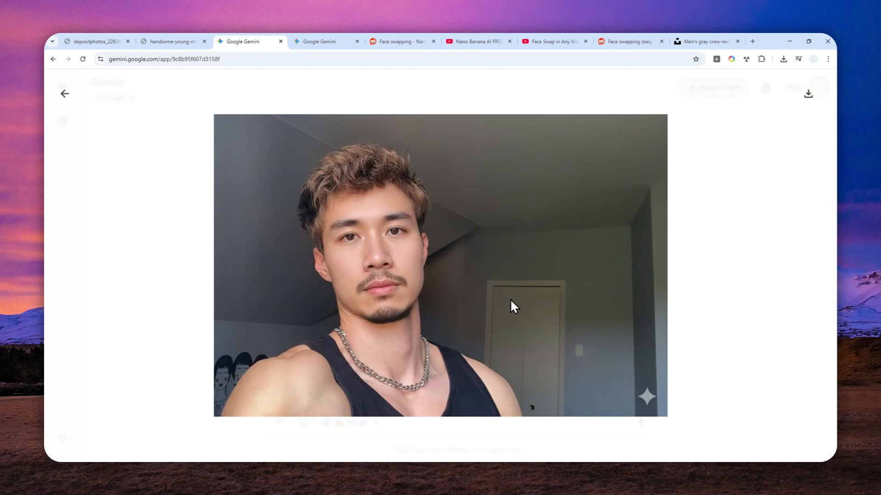
mouse_move(501, 299)
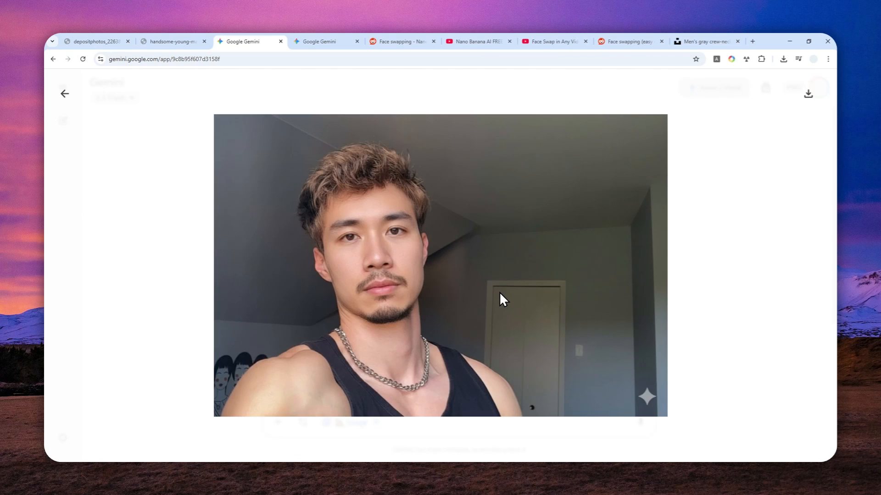
mouse_move(605, 190)
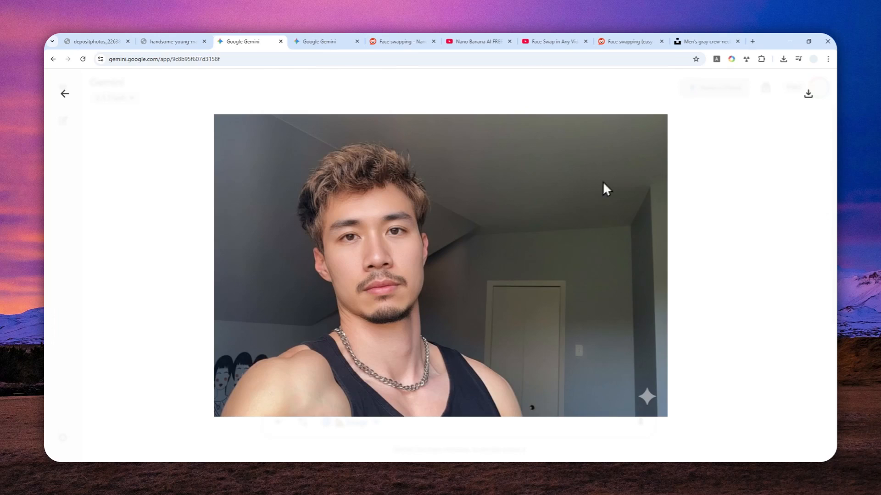
Step: Download the Unsplash photo of the smiling man in the backwards cap
left_click(705, 41)
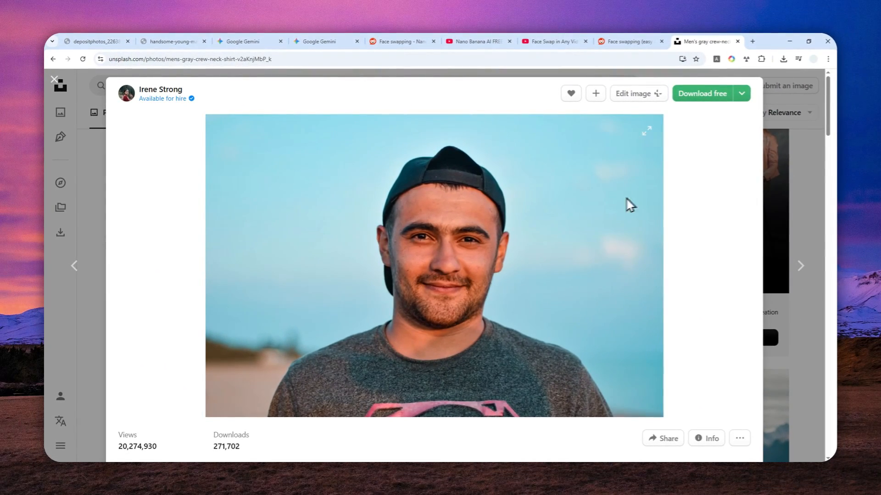
left_click(741, 93)
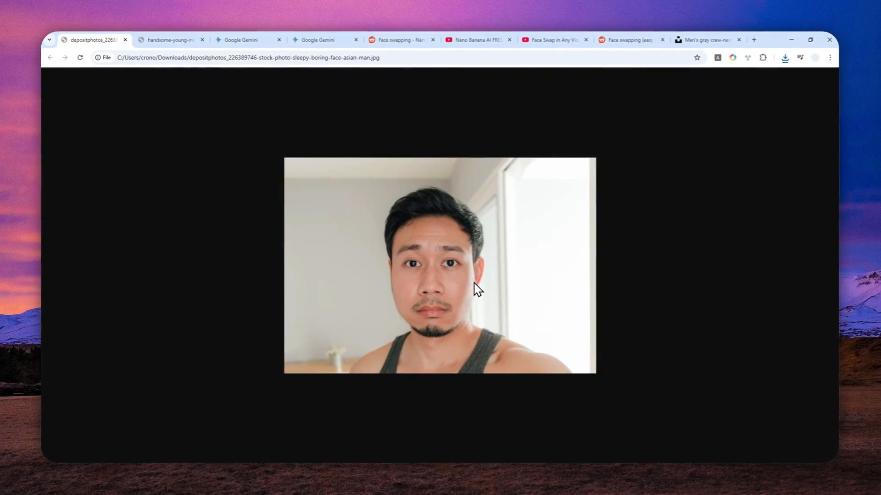
left_click(704, 40)
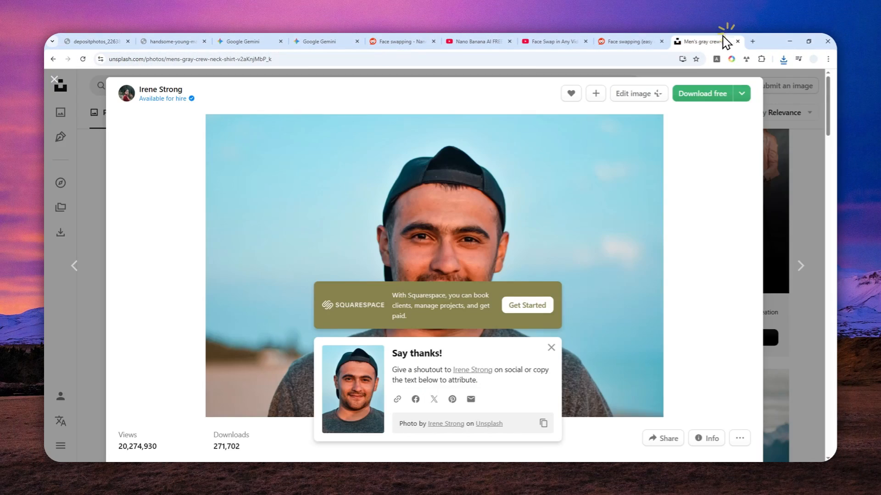
mouse_move(500, 268)
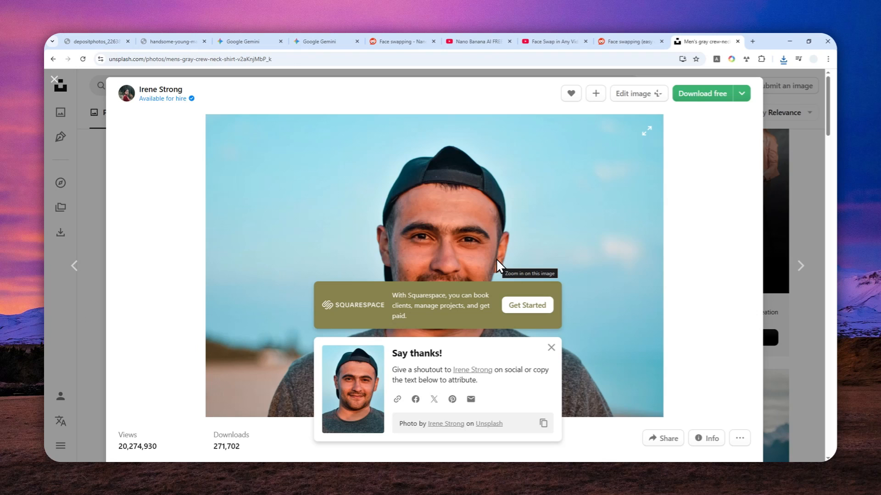
mouse_move(455, 222)
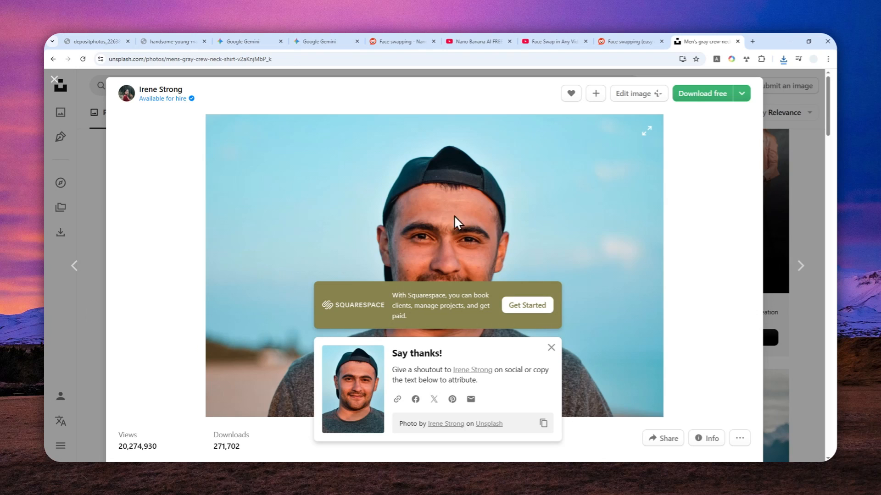
mouse_move(450, 213)
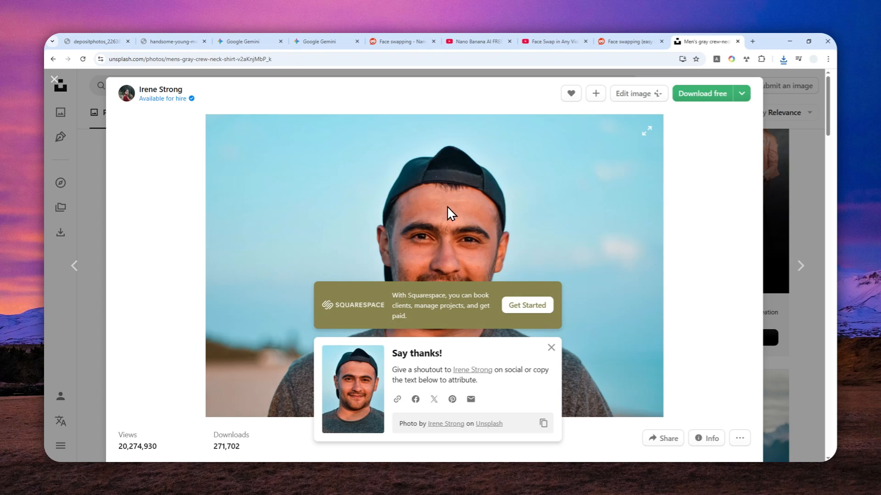
mouse_move(472, 198)
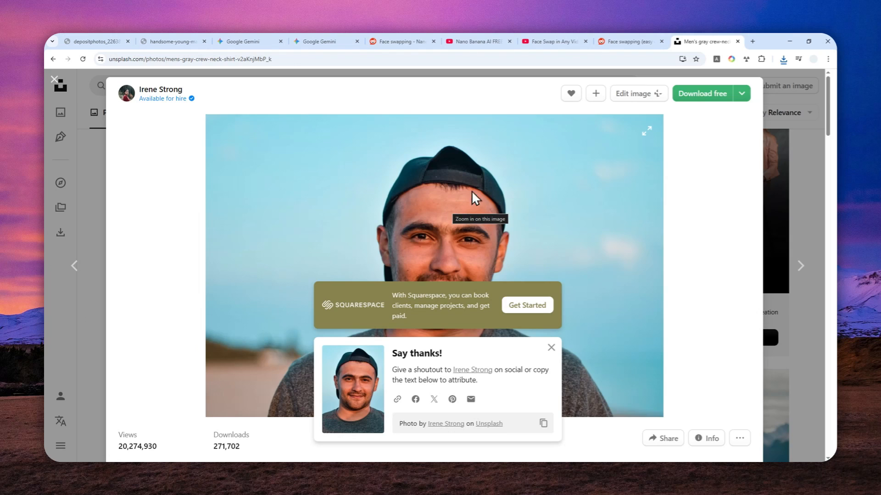
mouse_move(426, 202)
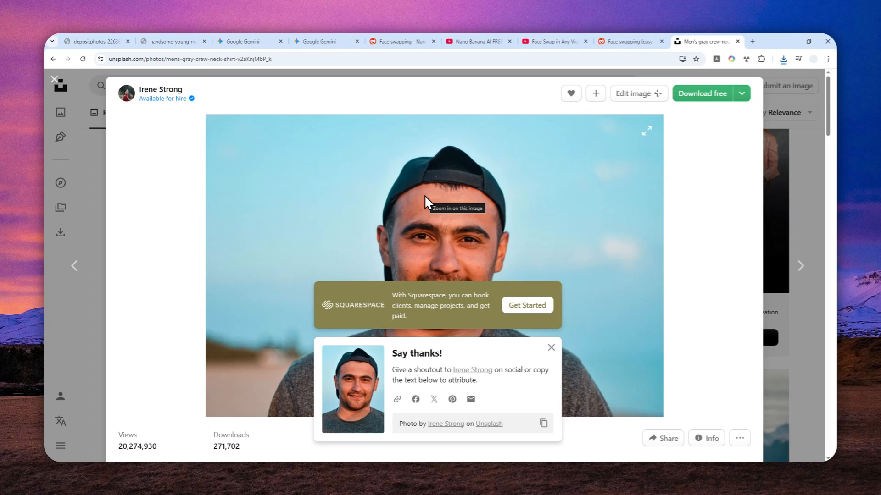
mouse_move(195, 443)
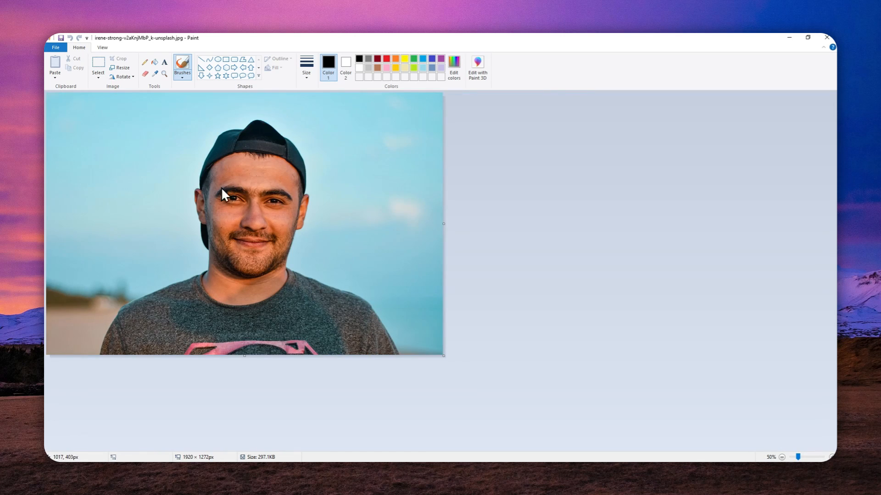
mouse_move(232, 228)
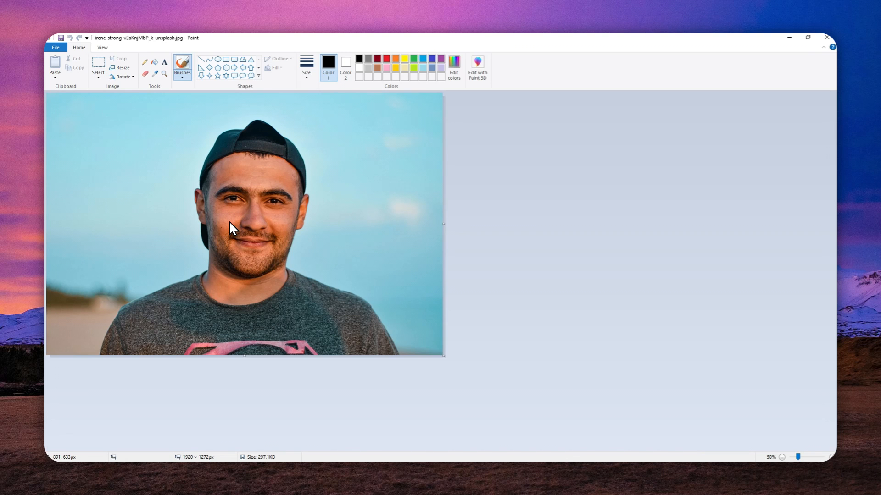
Step: Open the downloaded cap photo in Paint and pick a shape for the face
left_click(808, 456)
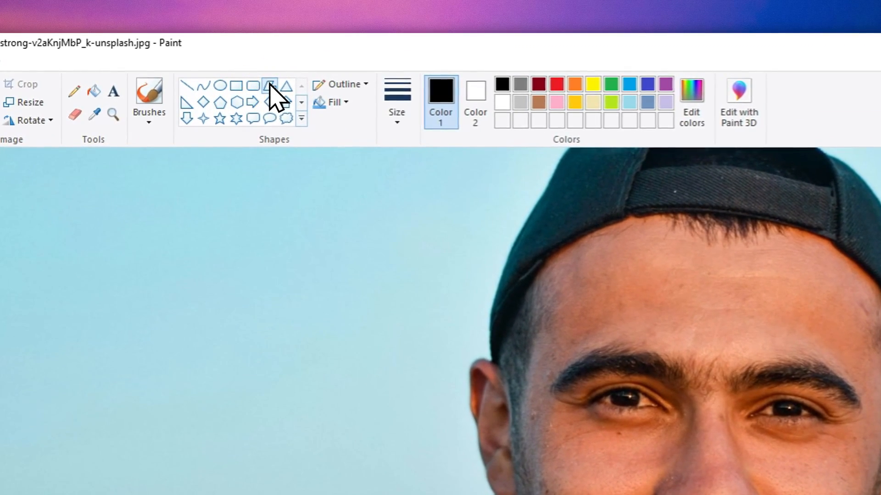
left_click(338, 102)
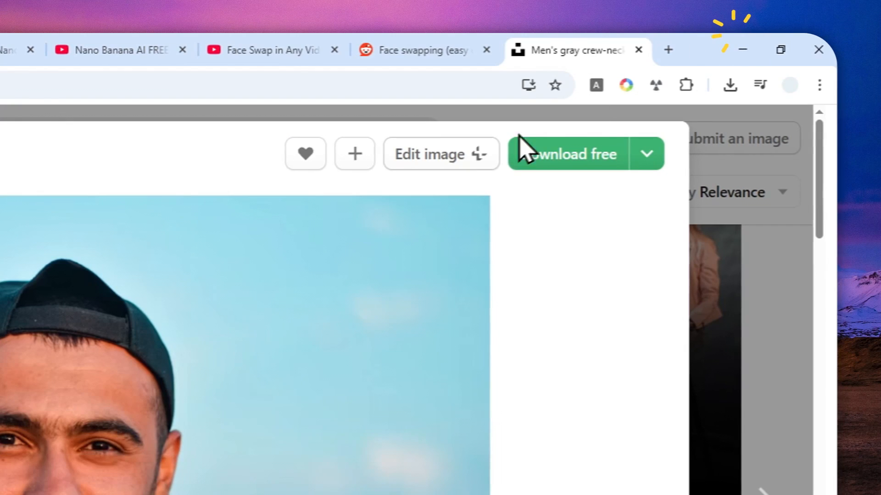
Step: Switch to the Gemini tab to upload the red-covered cap photo
left_click(230, 41)
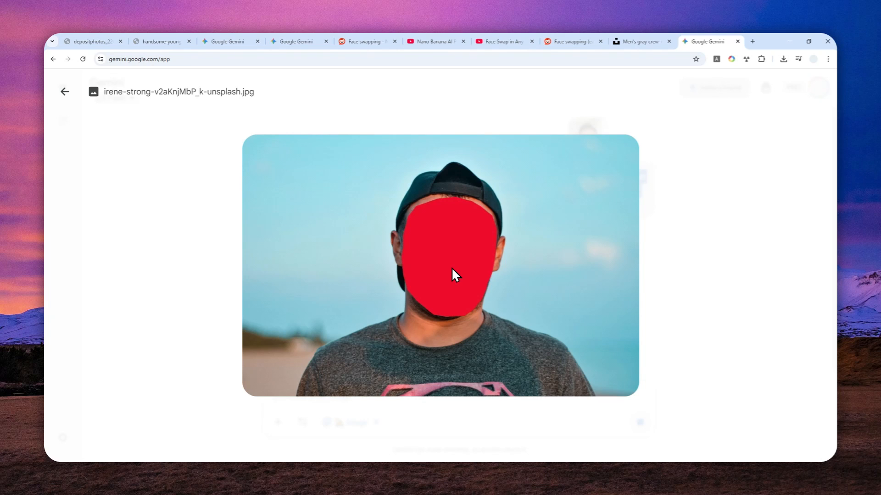
mouse_move(455, 280)
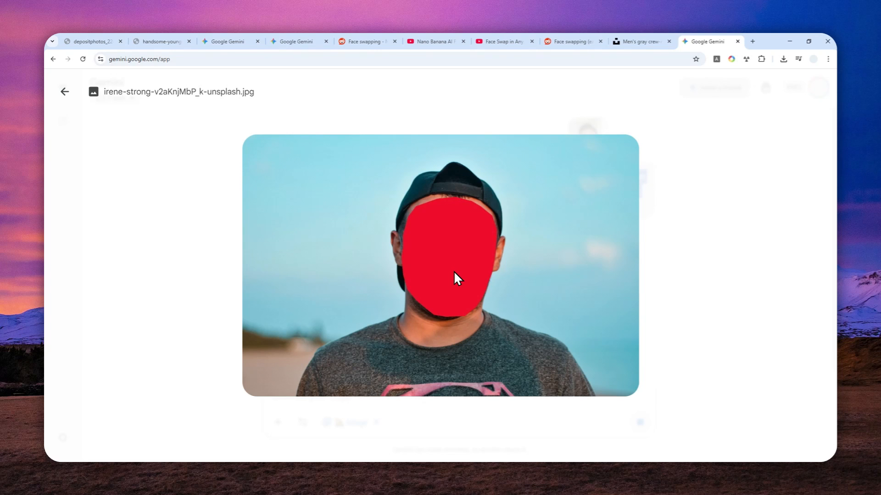
mouse_move(471, 293)
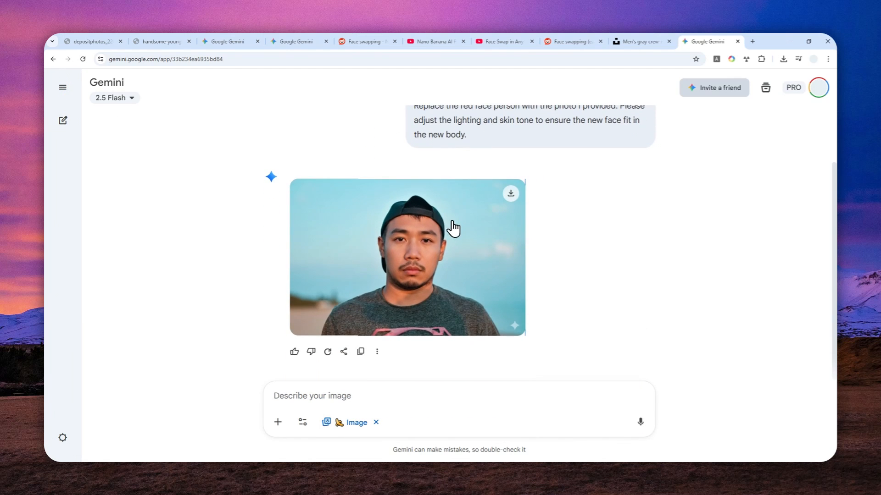
Step: Enlarge the generated face-swap image, compare with the Unsplash original, and return to it
left_click(407, 256)
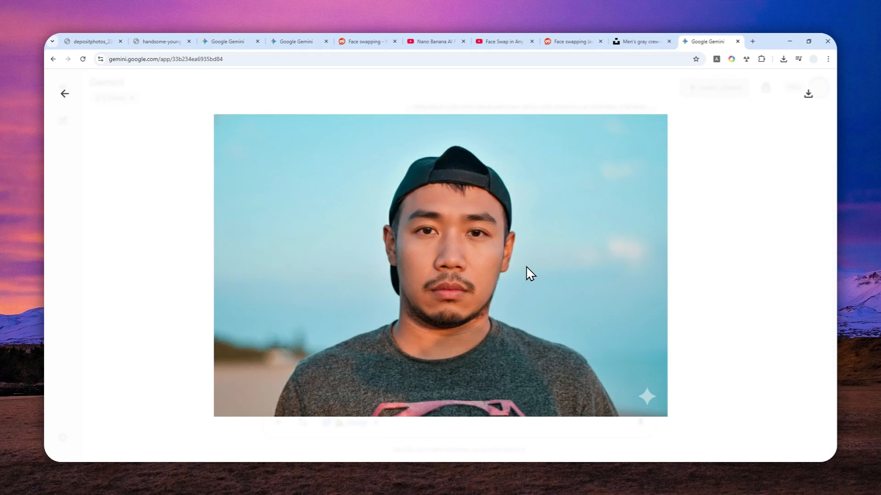
mouse_move(102, 116)
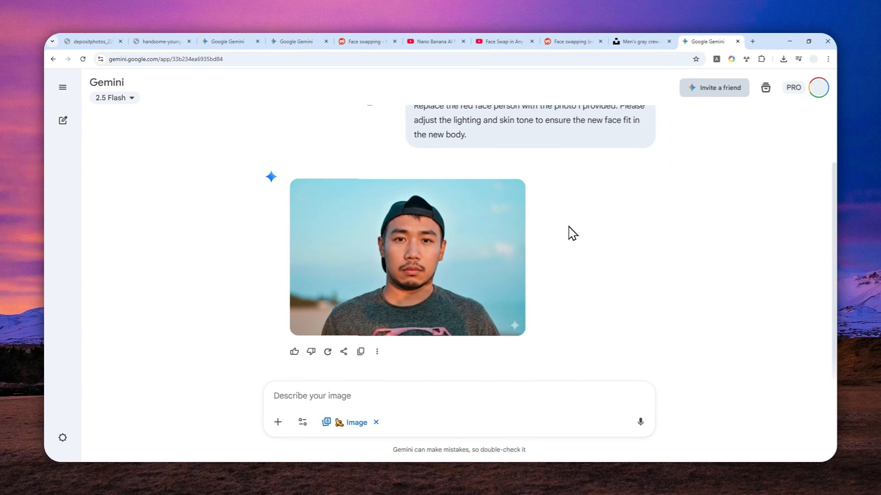
left_click(407, 257)
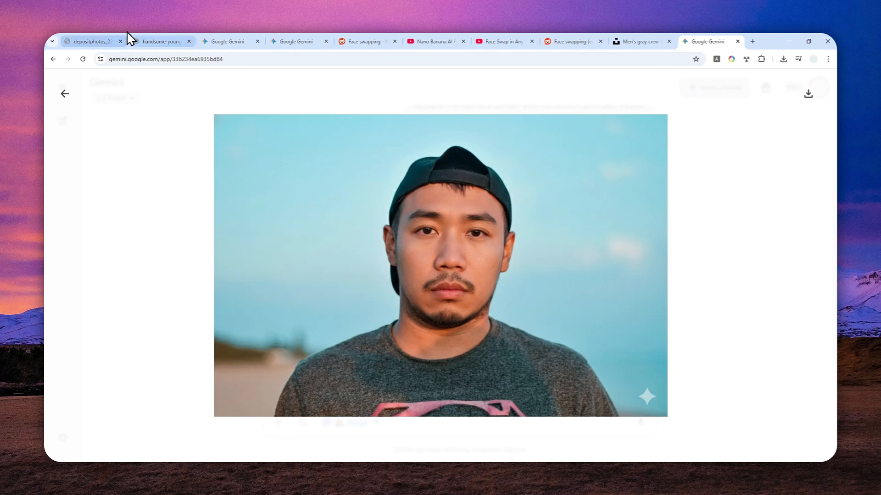
left_click(640, 41)
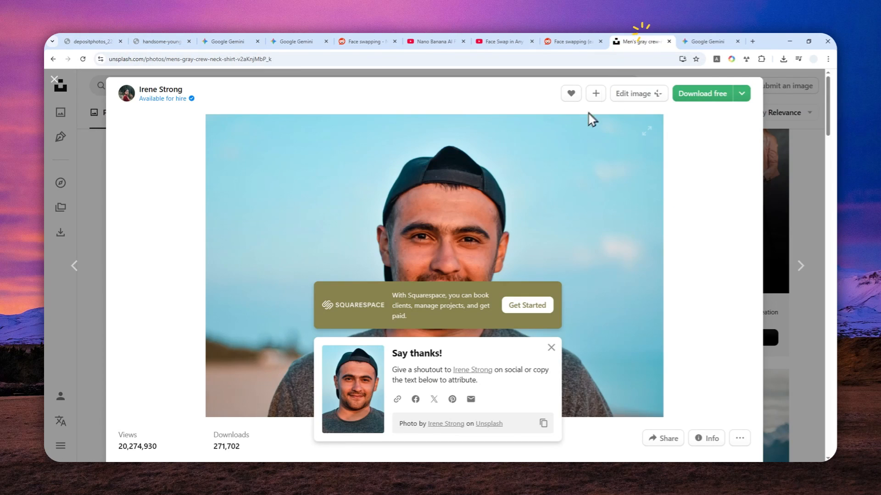
left_click(550, 348)
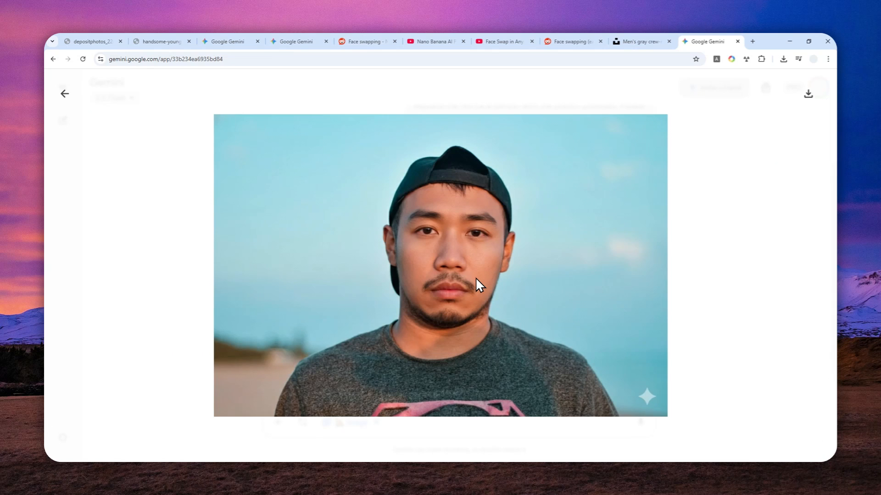
mouse_move(465, 213)
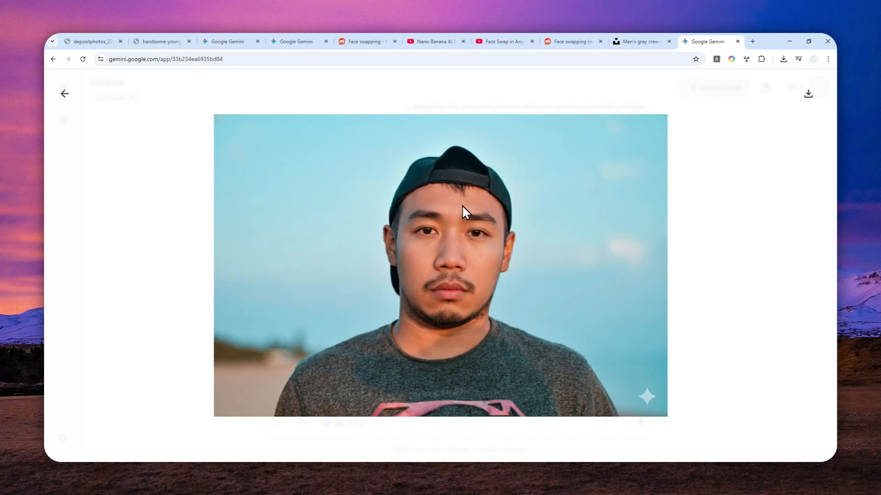